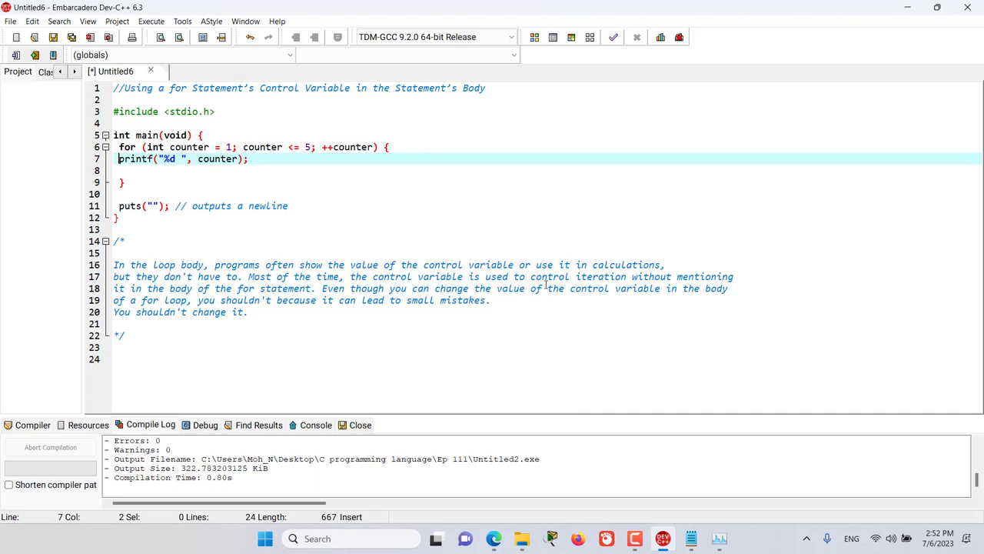
mouse_move(641, 291)
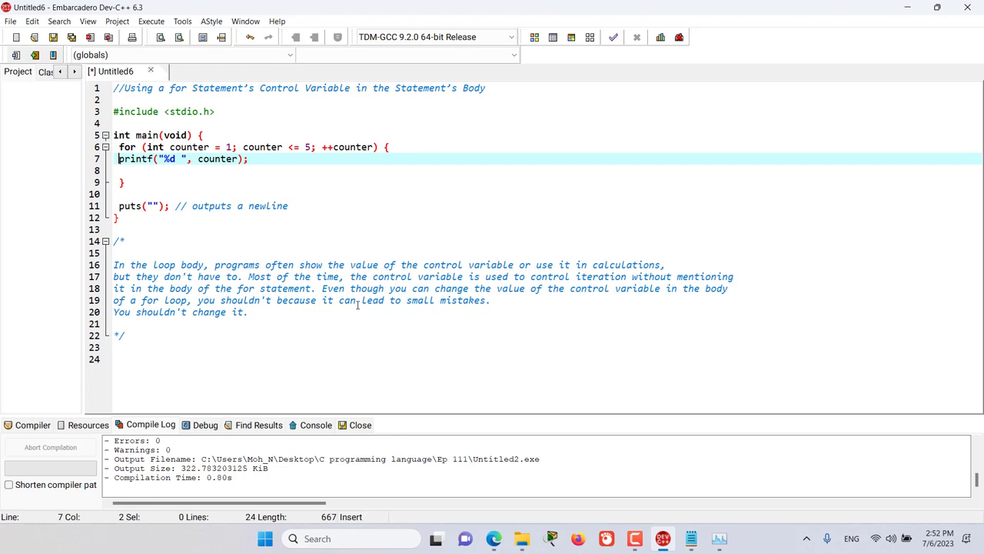
mouse_move(466, 316)
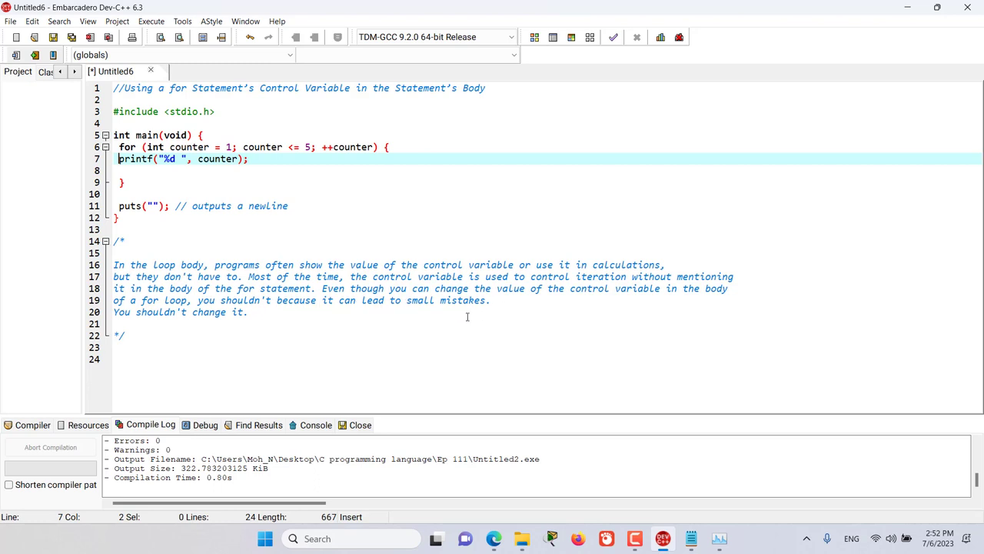
mouse_move(194, 334)
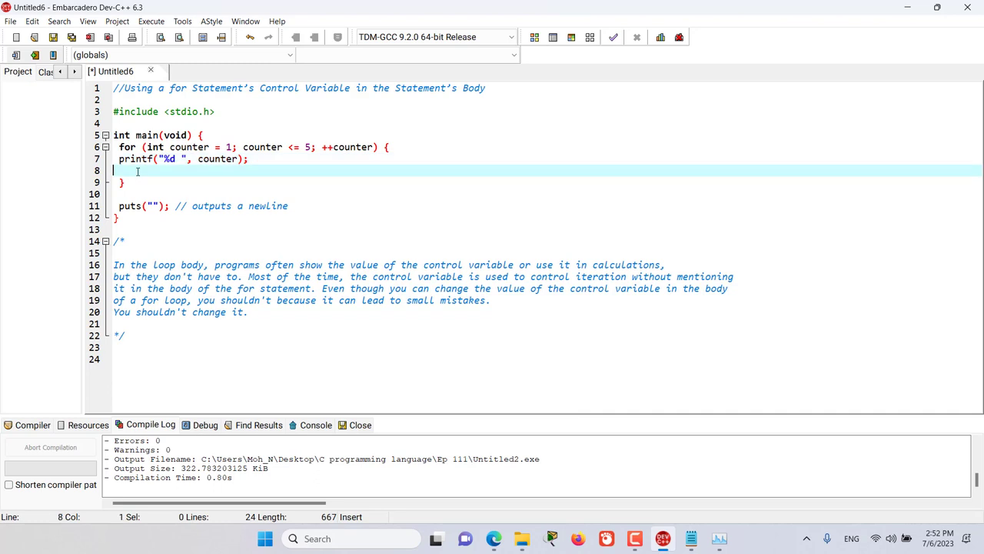
Add 'counter++;' below the printf line in the loop body and save the program.
text(counte)
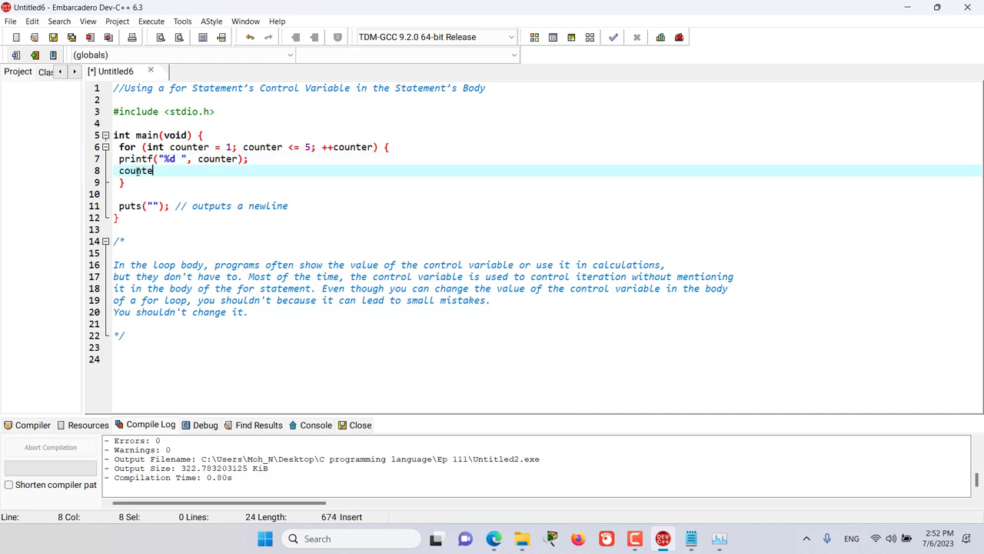
text(r++;)
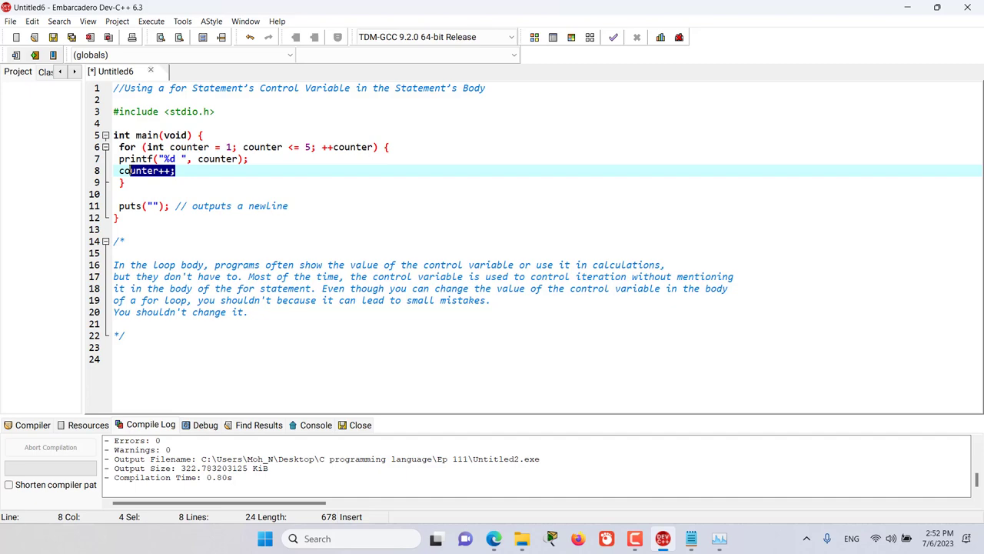
click(151, 21)
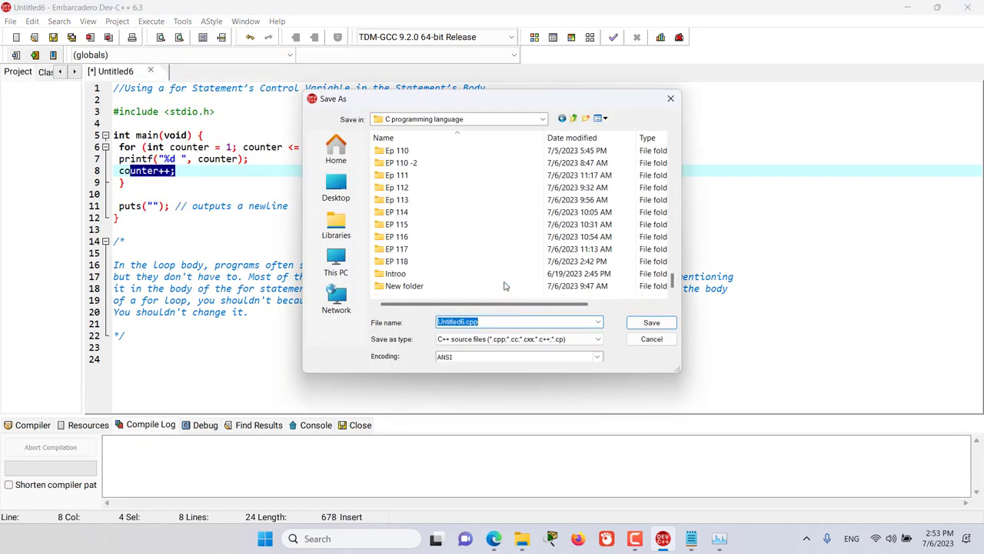
Save as Untitled6.cpp in the EP 119 folder, then delete the counter++ line.
click(651, 322)
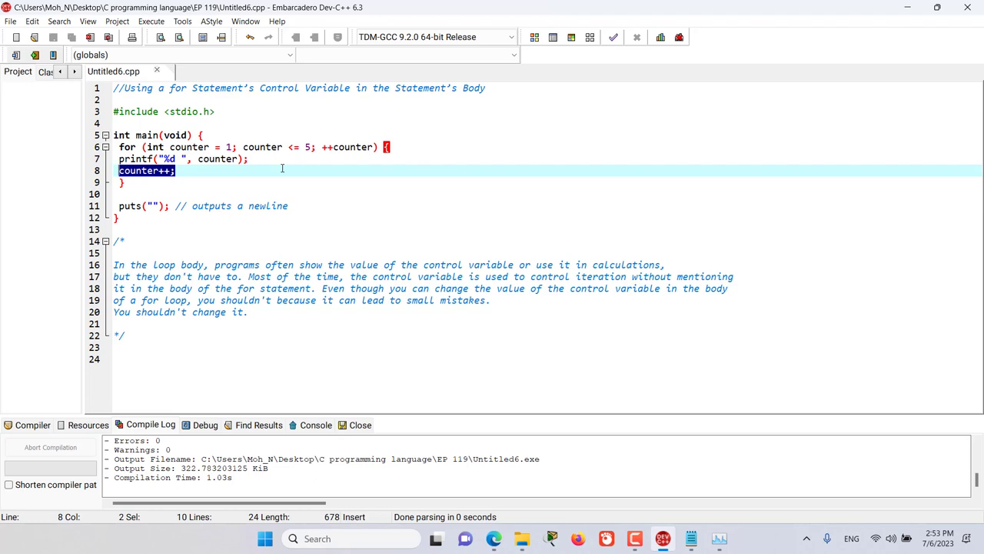
key(Delete)
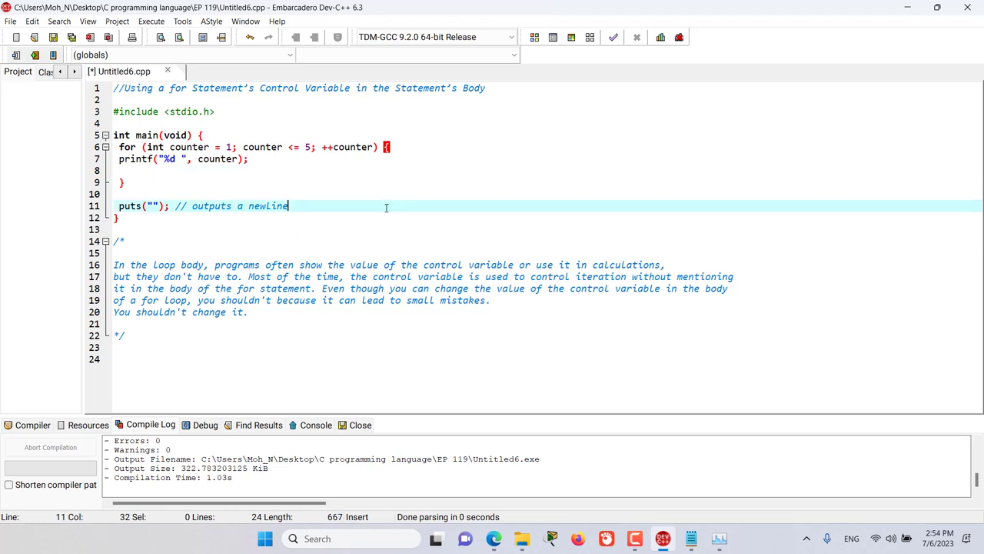